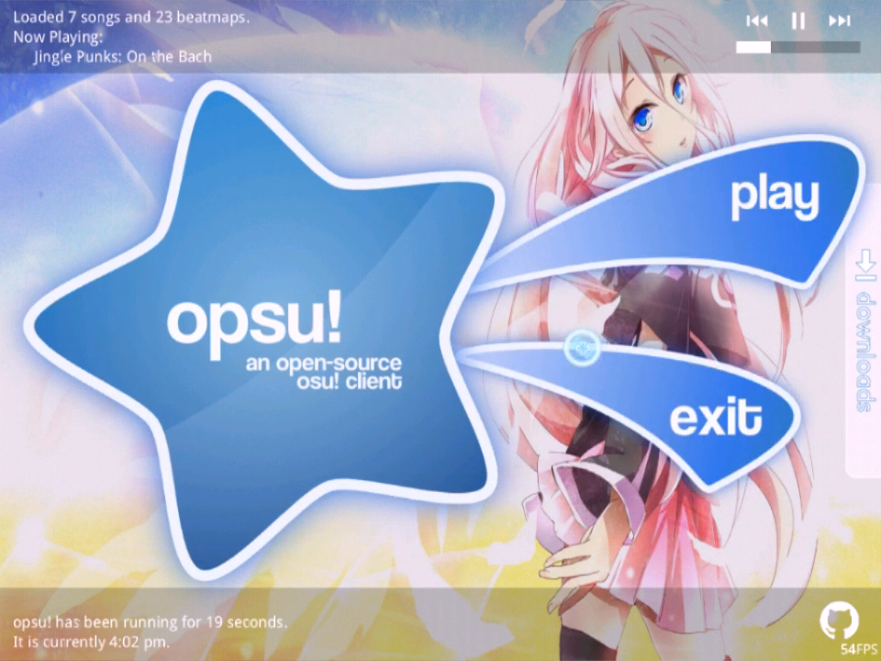
- Exit opsu! from its main menu
click(771, 193)
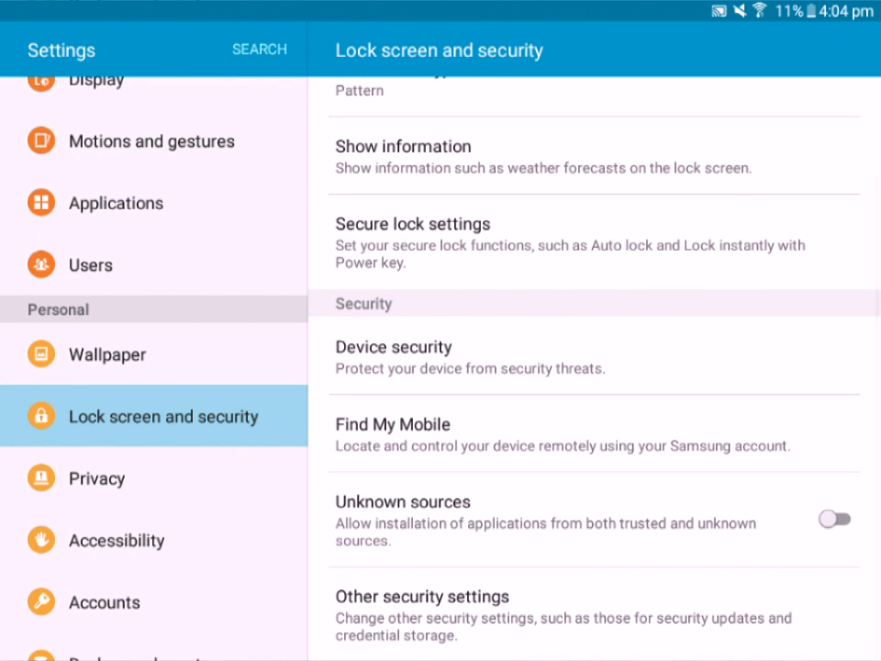
- Enable Unknown sources in Lock screen and security and accept the warning
click(441, 531)
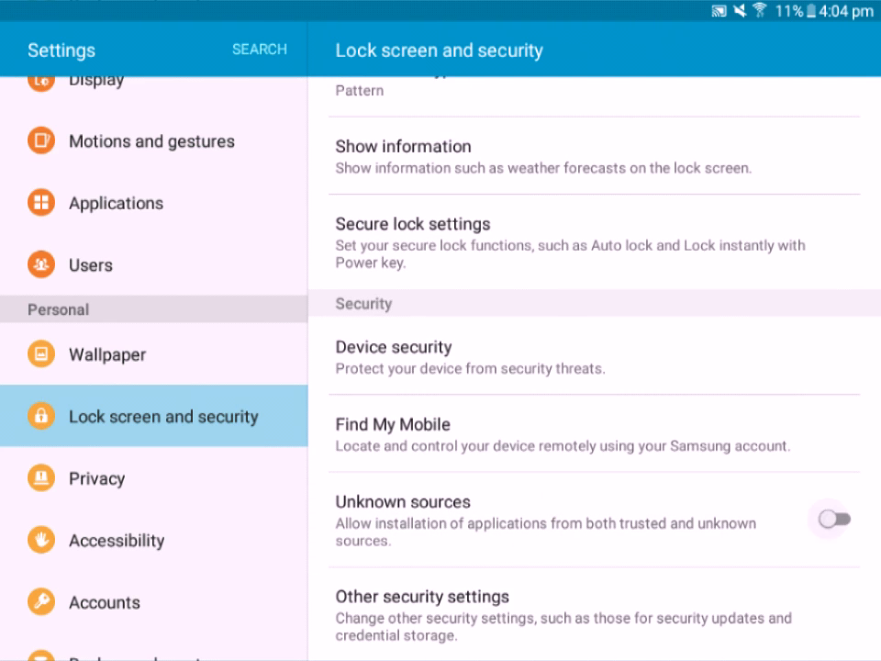
click(848, 520)
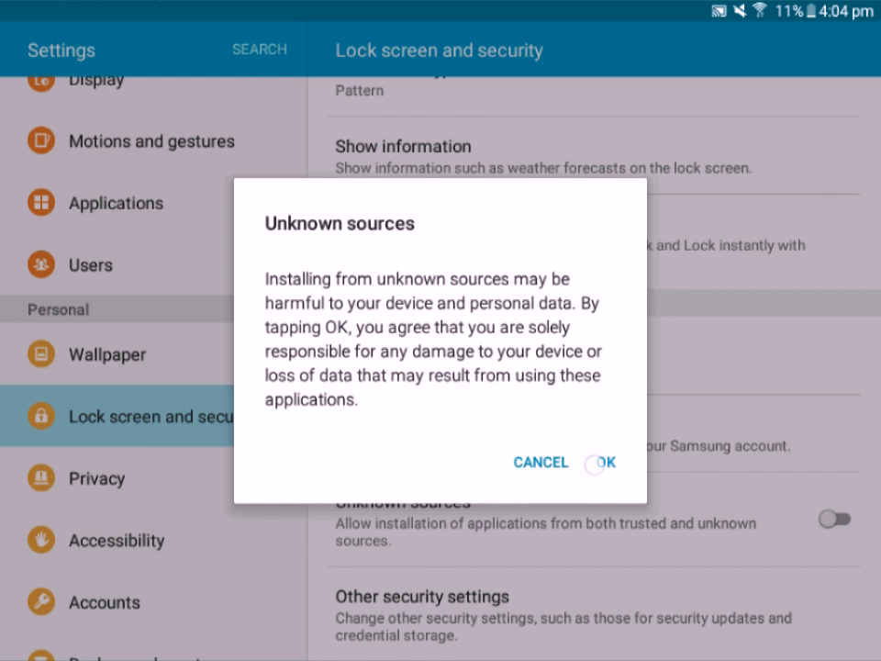
click(609, 462)
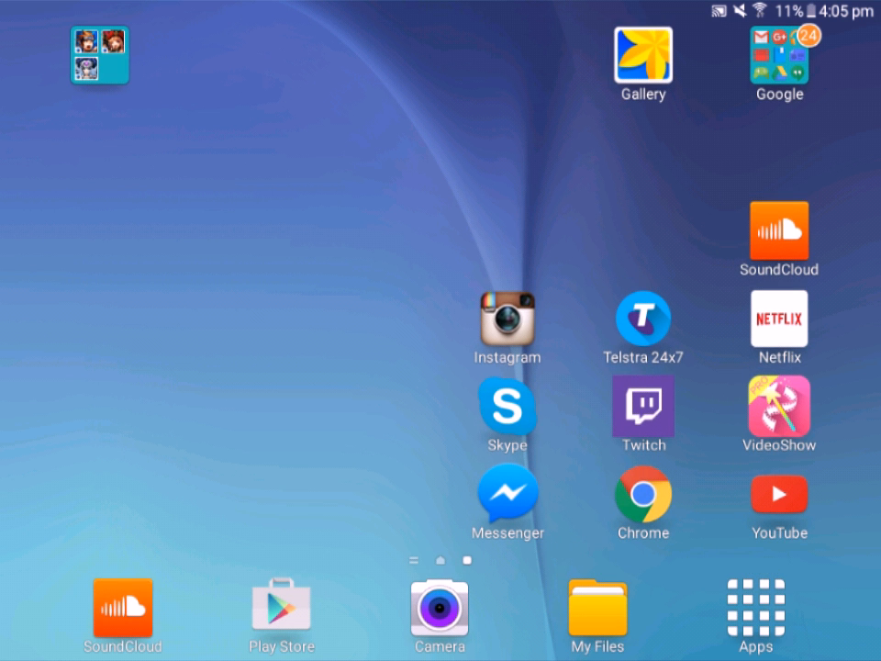
- Download the opsu! Android release APK in Chrome, keeping and replacing the earlier file
click(642, 498)
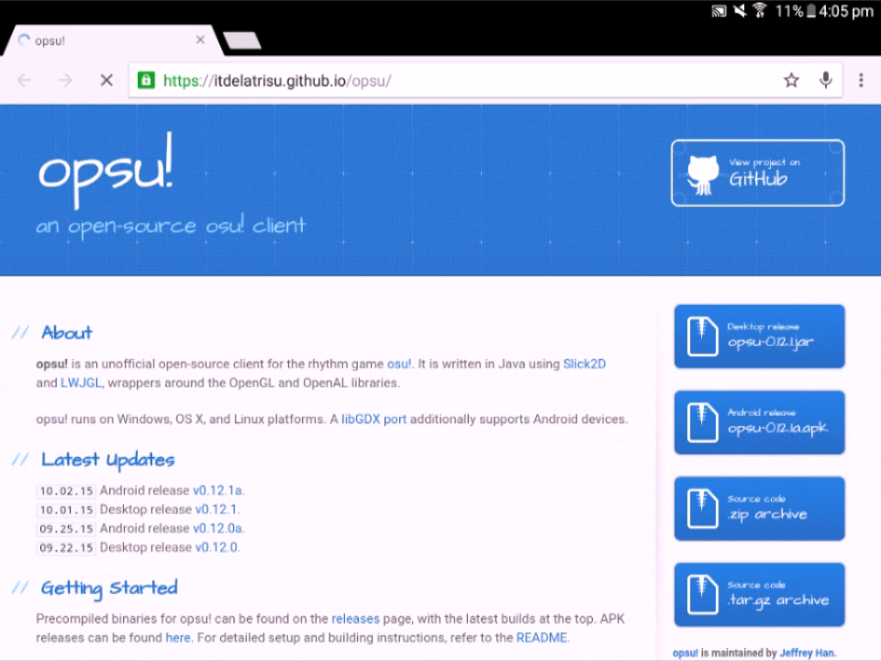
click(759, 422)
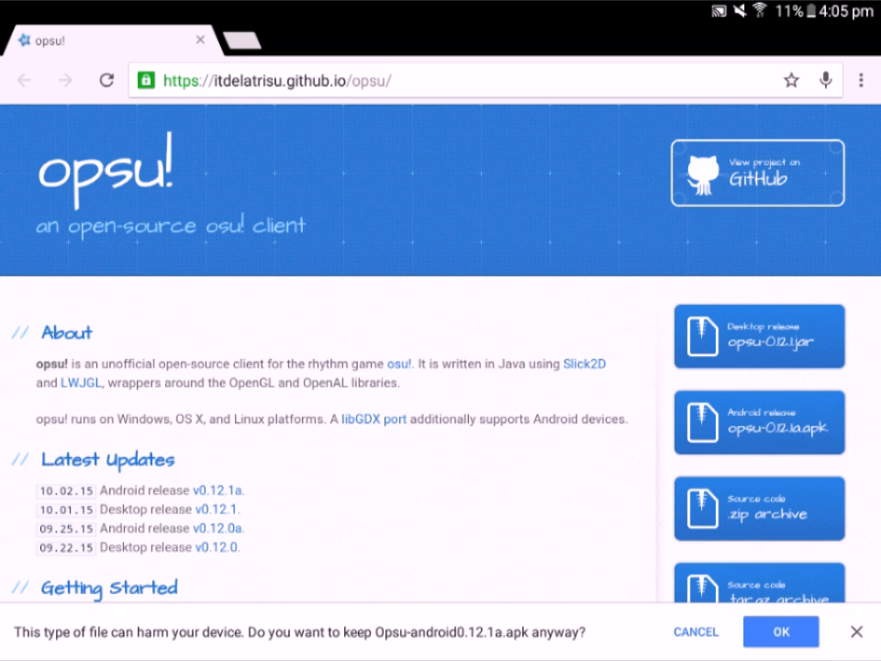
click(782, 634)
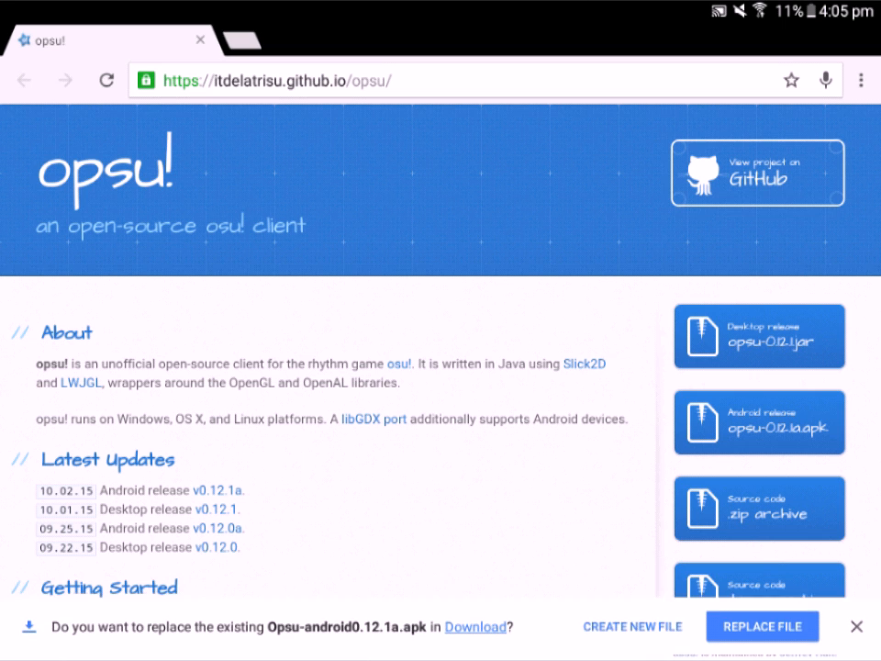
click(763, 626)
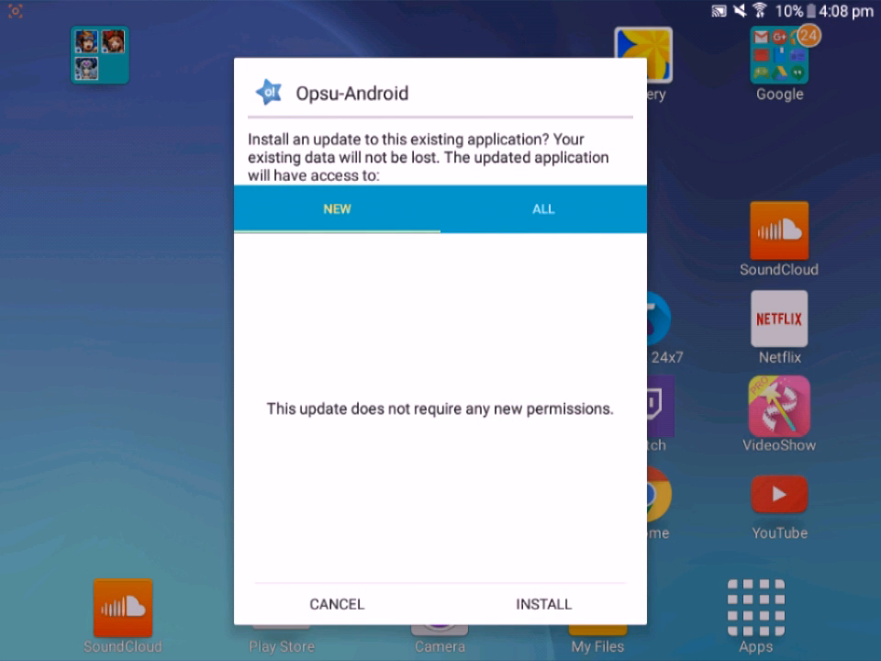
- Install the Opsu-Android update, then open the game
click(544, 604)
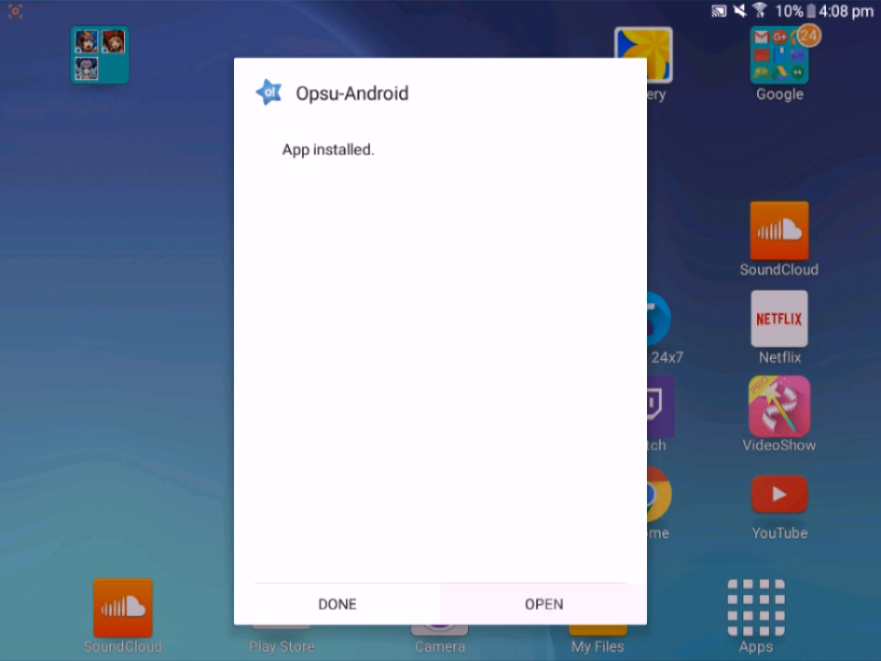
click(544, 603)
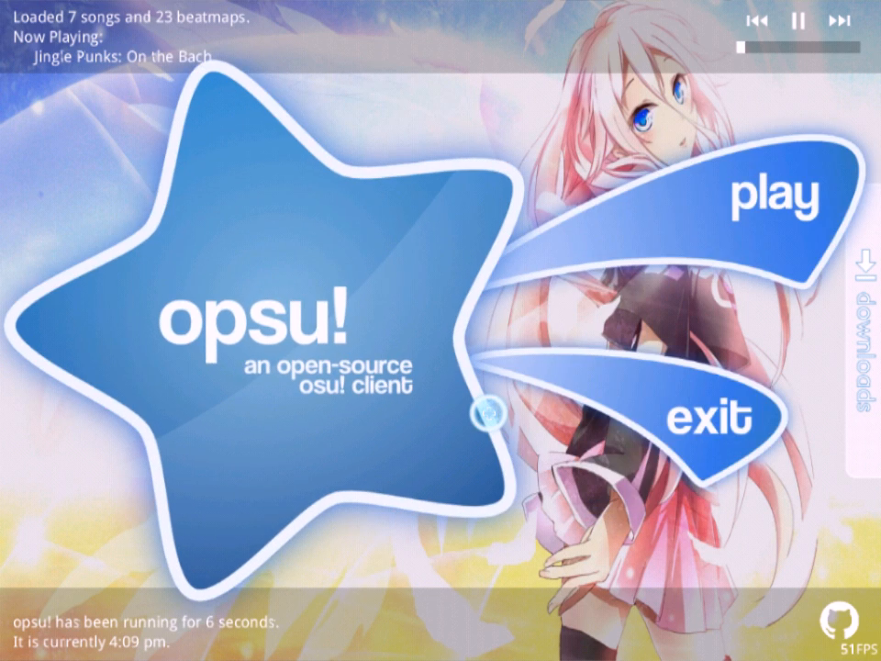
mouse_move(740, 211)
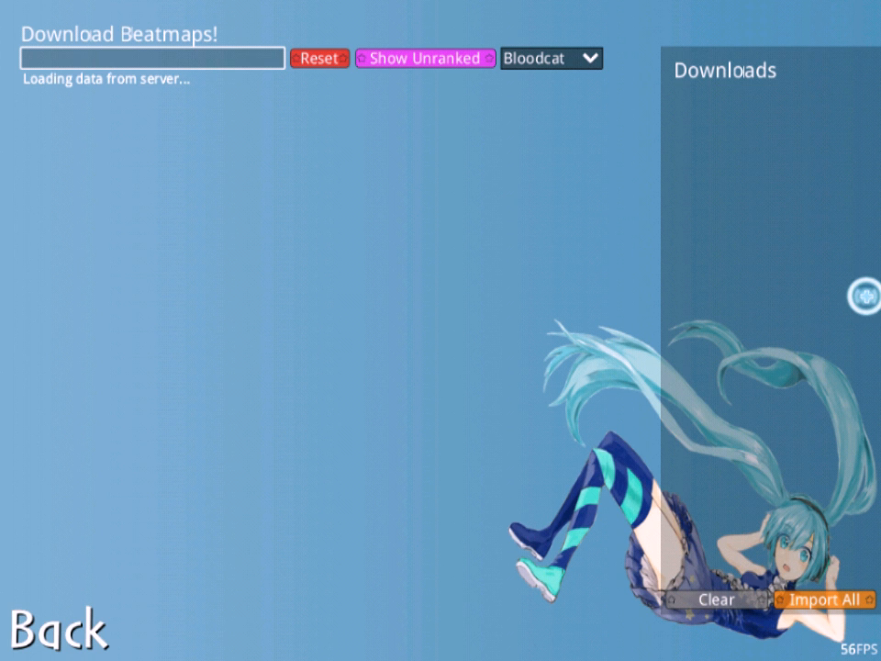
- Set the download server to Hexide and search beatmaps for 'crossing'
click(551, 58)
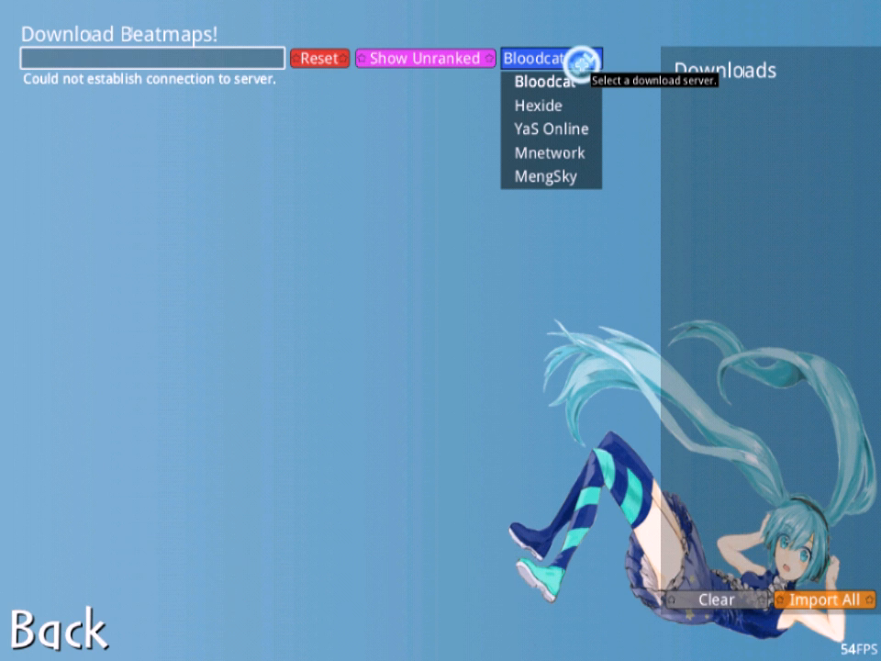
click(548, 103)
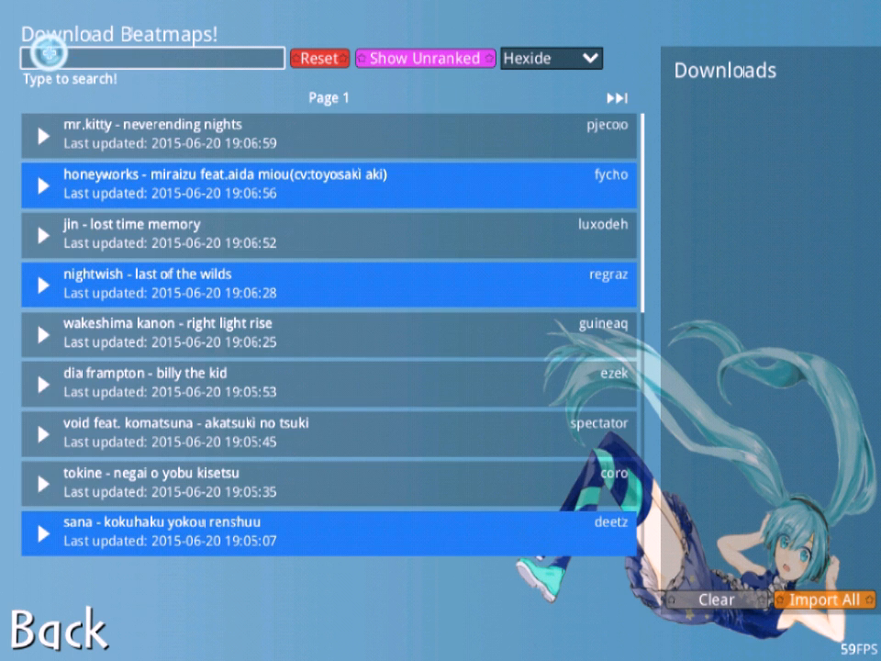
click(147, 57)
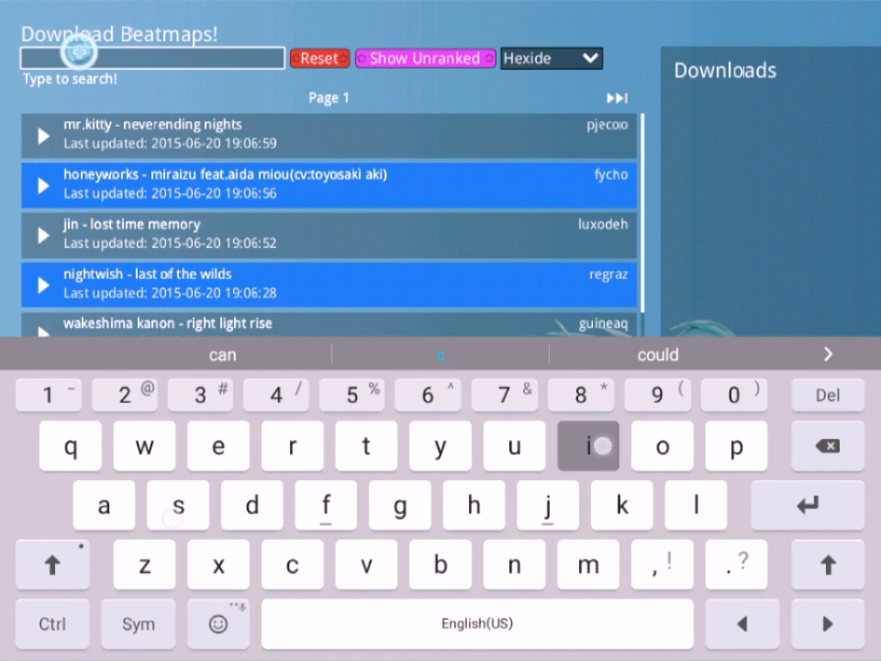
text(crossing)
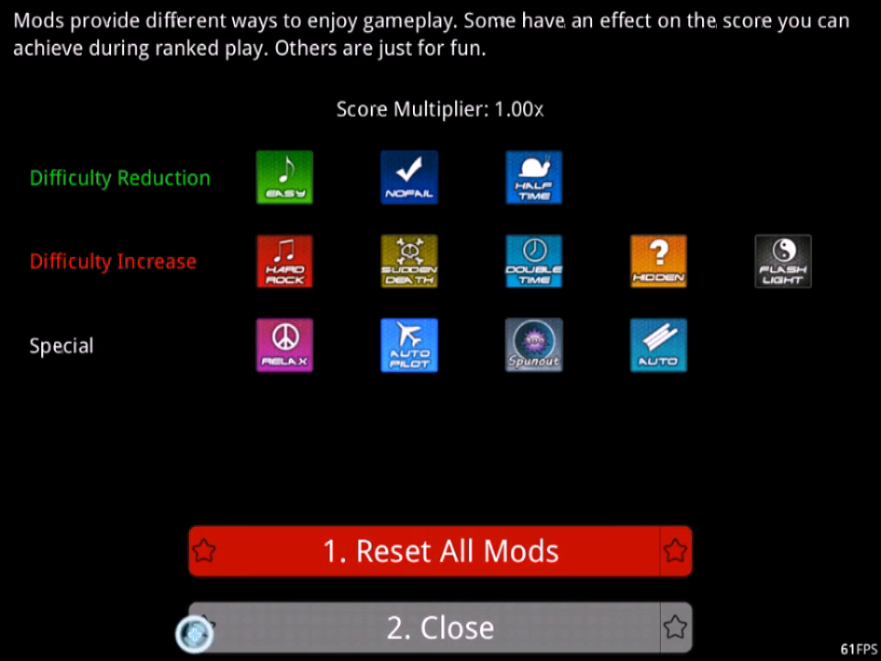
- Close the mods panel, view the Input options, and go back to the song list
click(431, 626)
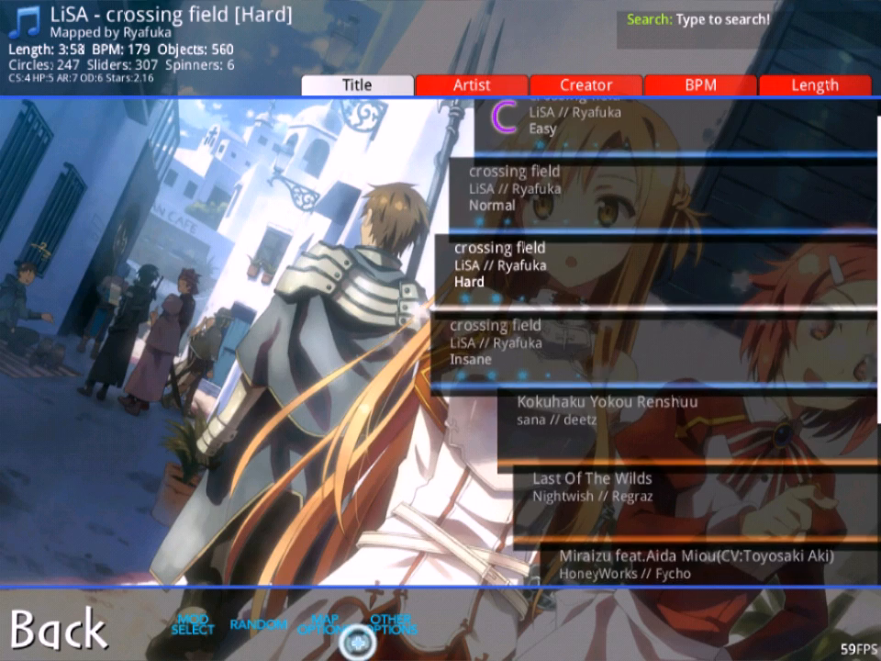
click(389, 623)
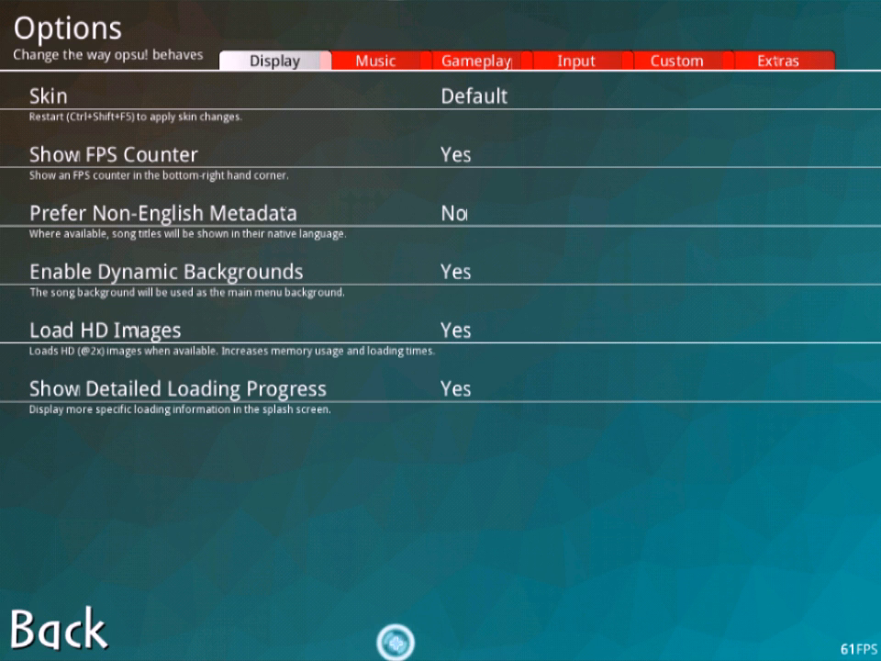
click(581, 61)
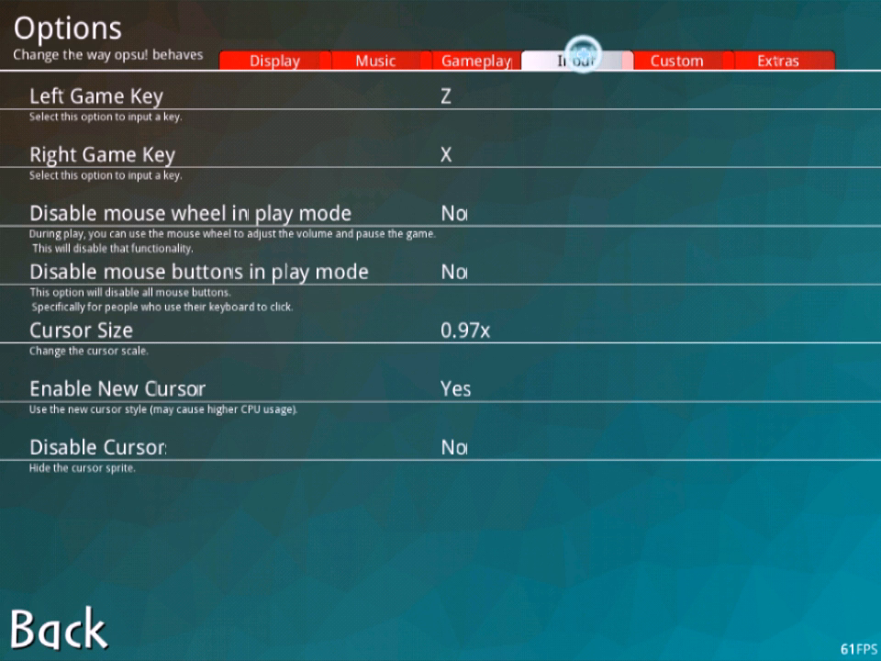
click(58, 627)
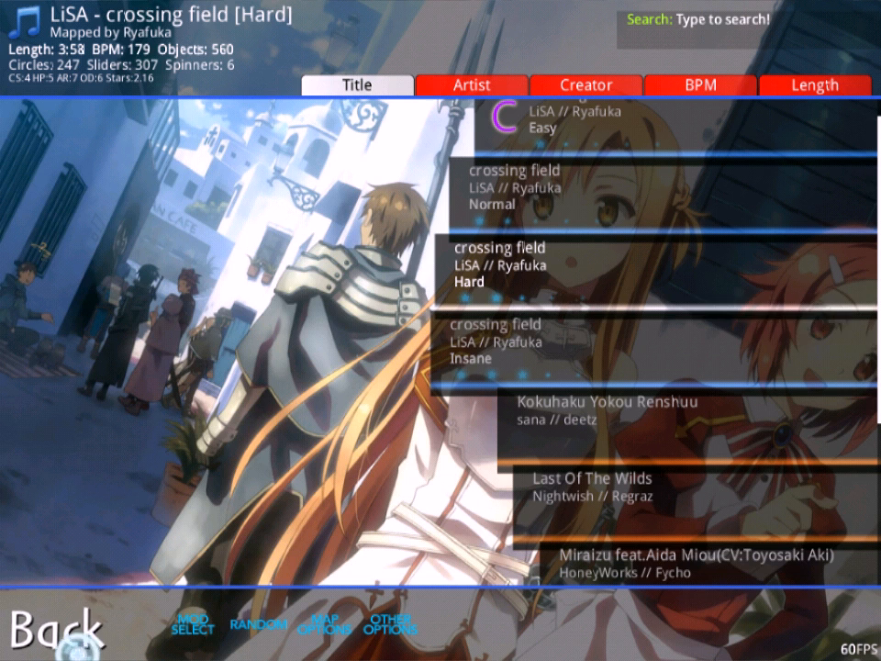